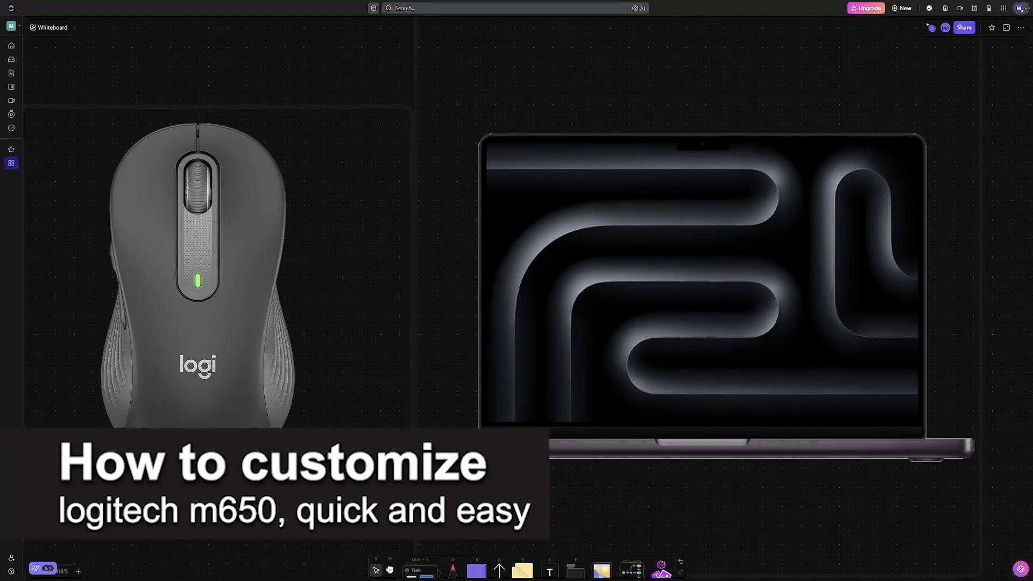
Step: Handwrite and underline M650 in pink beside the mouse, box its logo, and arrow it to the laptop
click(453, 570)
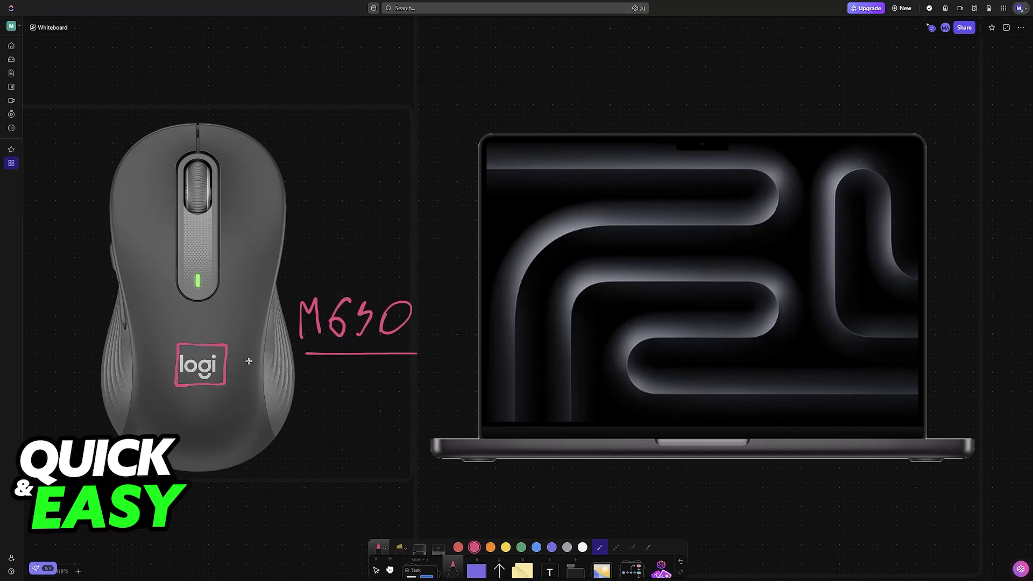
mouse_move(268, 383)
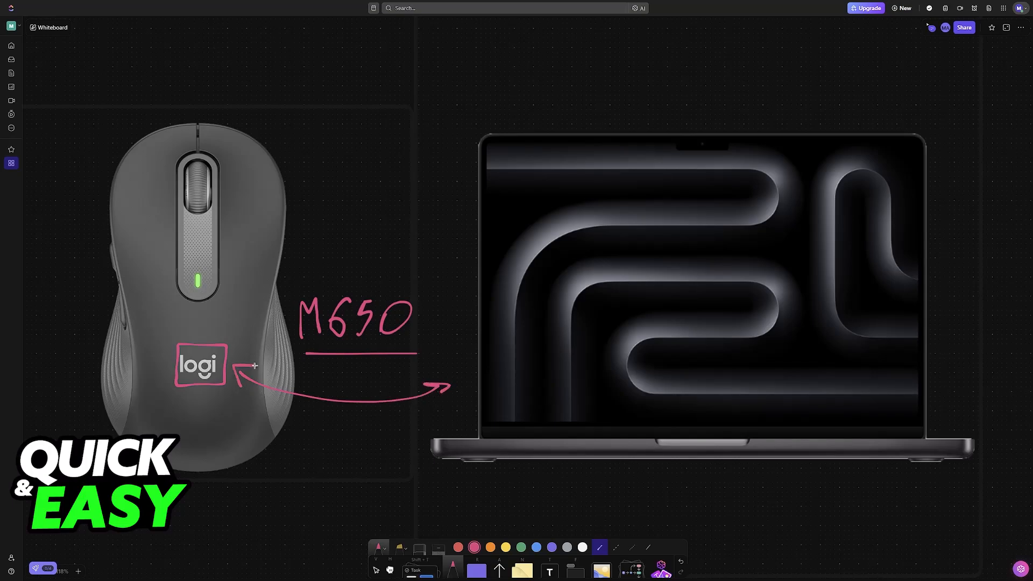
mouse_move(380, 369)
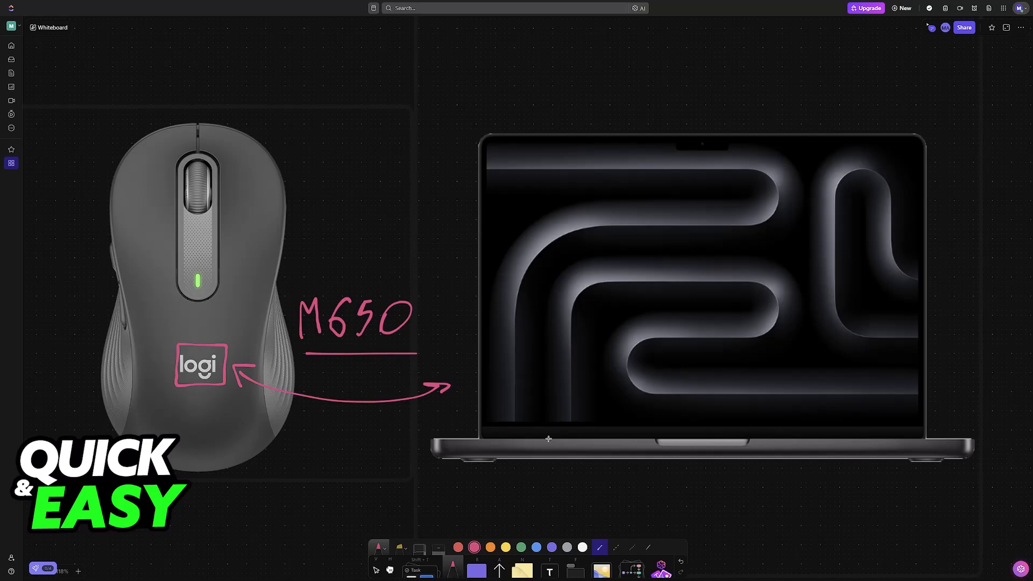
mouse_move(527, 363)
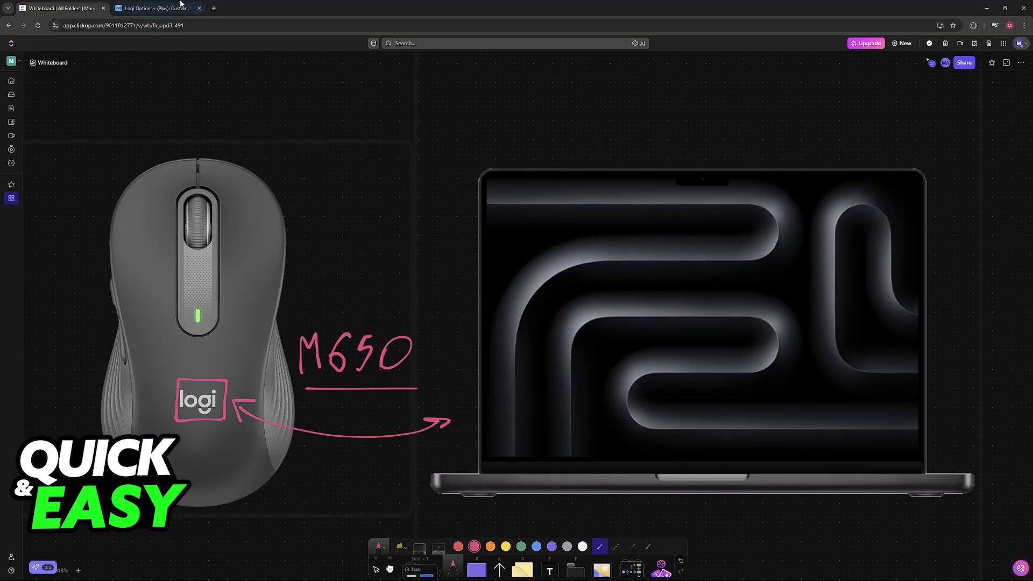
Step: On the Logitech site, download Logi Options+ for Windows 10 or later
click(152, 8)
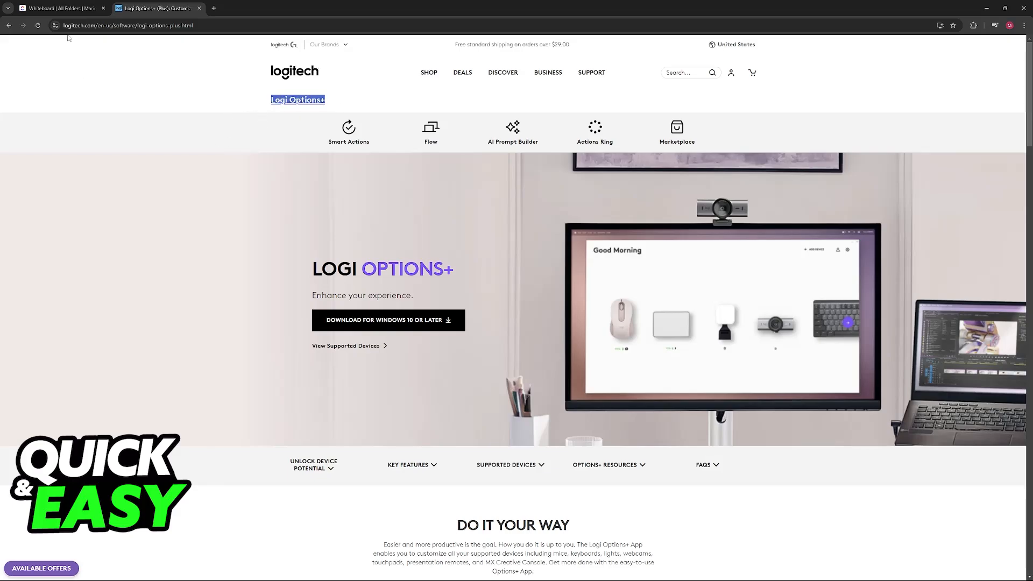
scroll(down, 3)
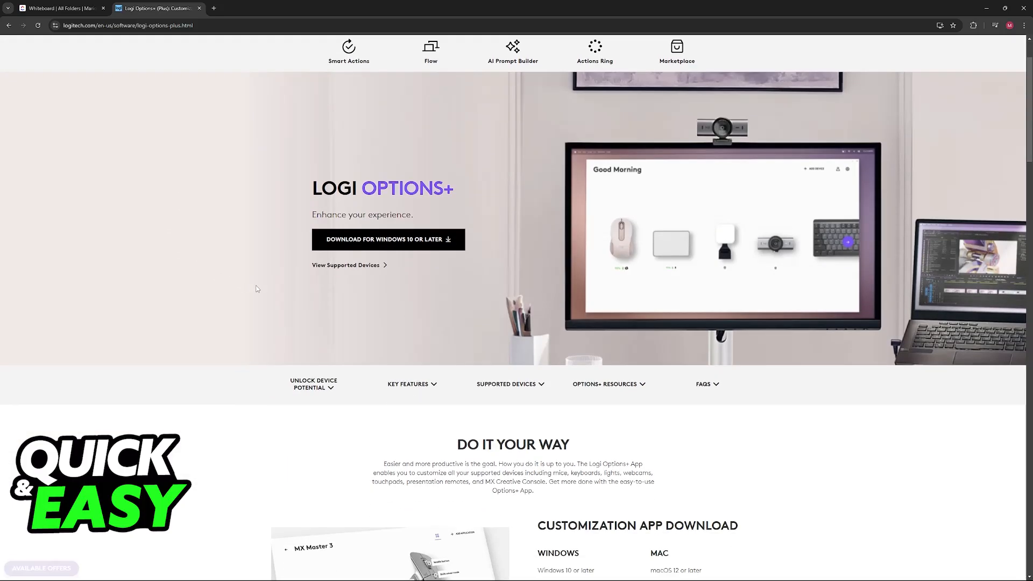
mouse_move(643, 242)
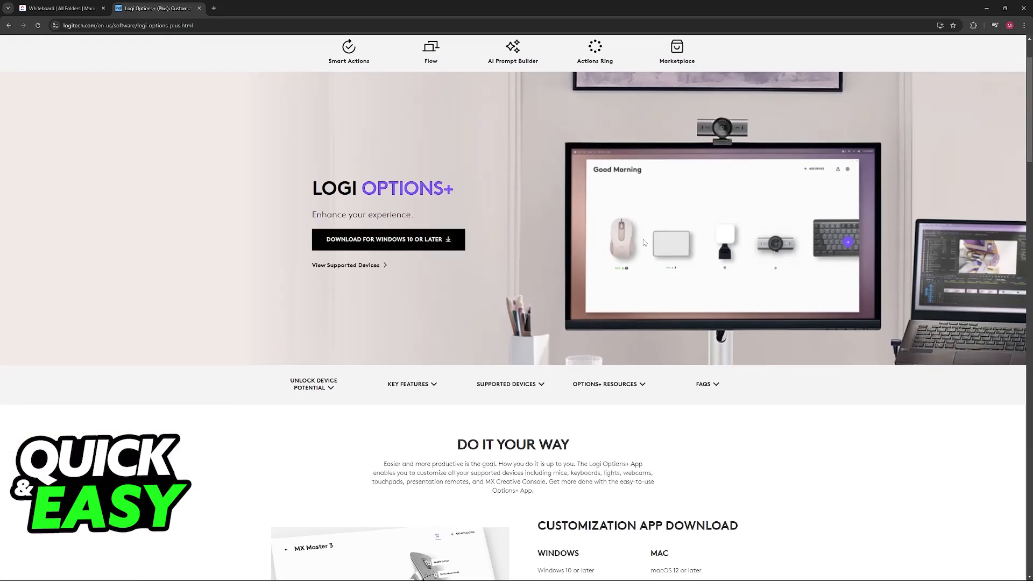
mouse_move(636, 285)
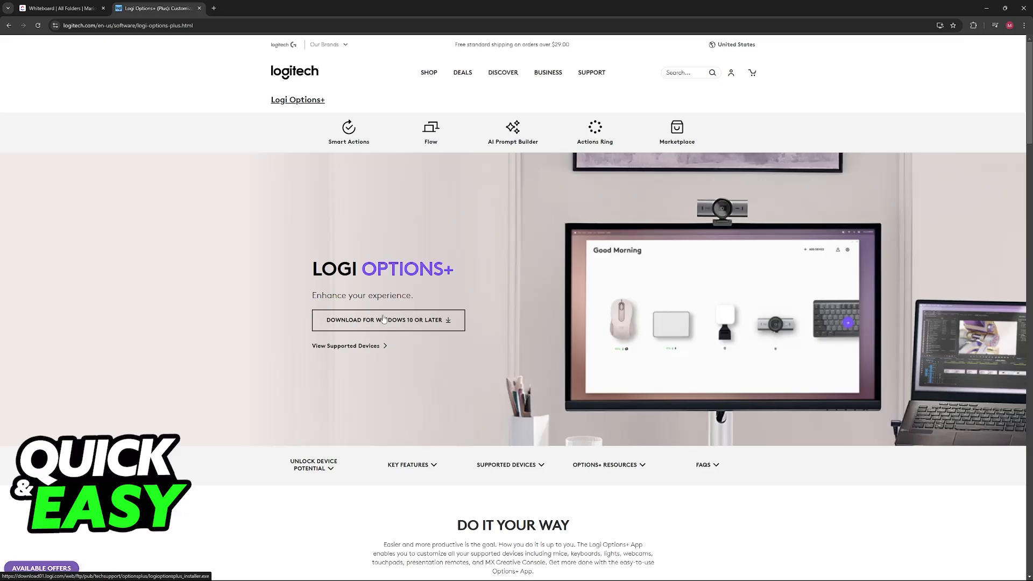
click(59, 8)
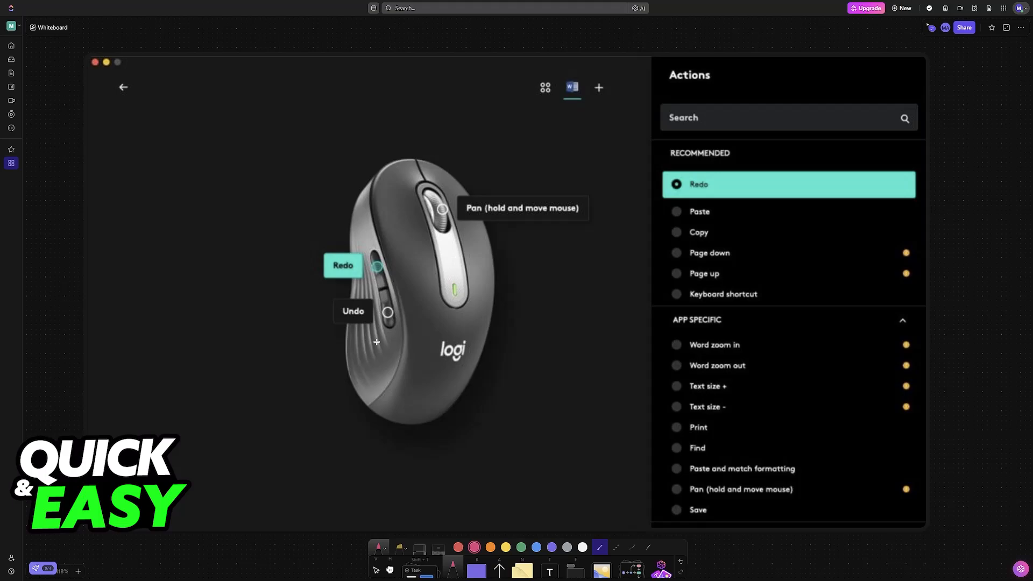
mouse_move(253, 349)
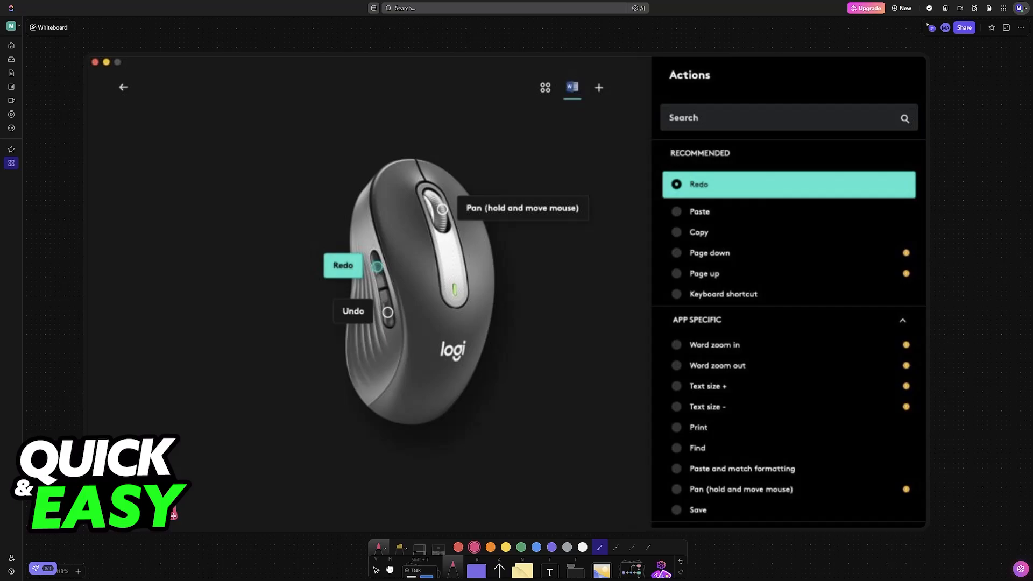
mouse_move(295, 289)
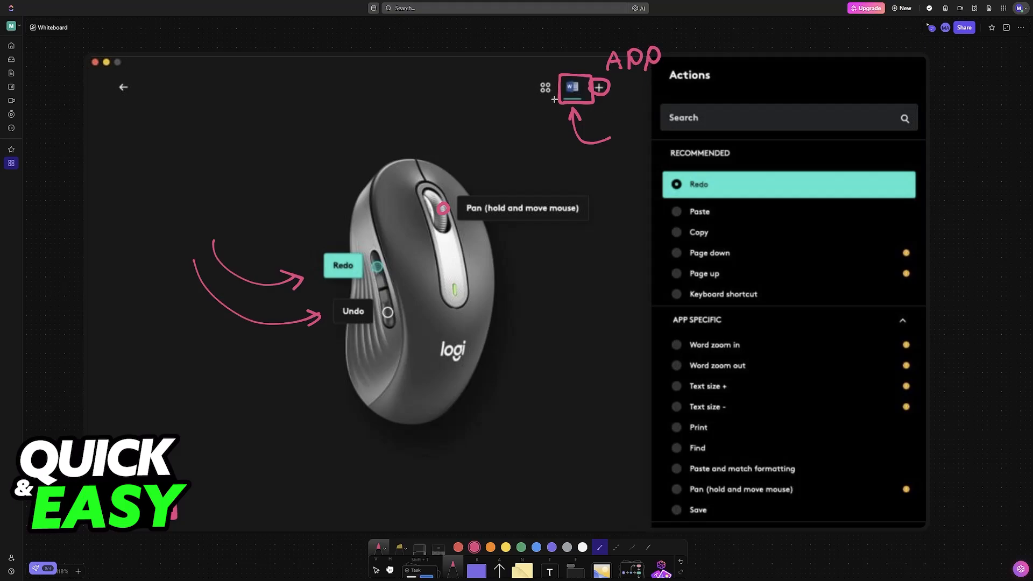
mouse_move(469, 251)
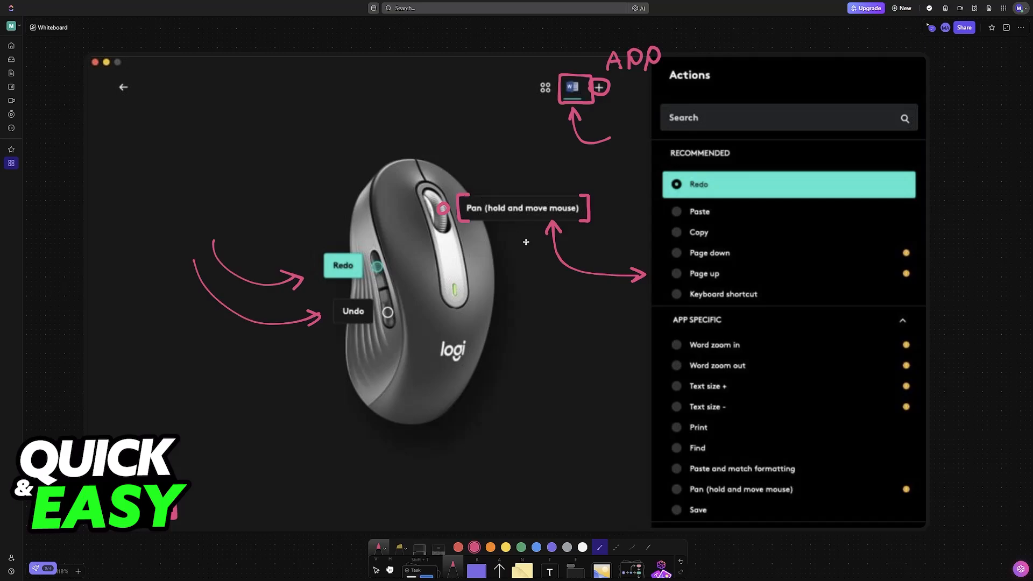
mouse_move(540, 222)
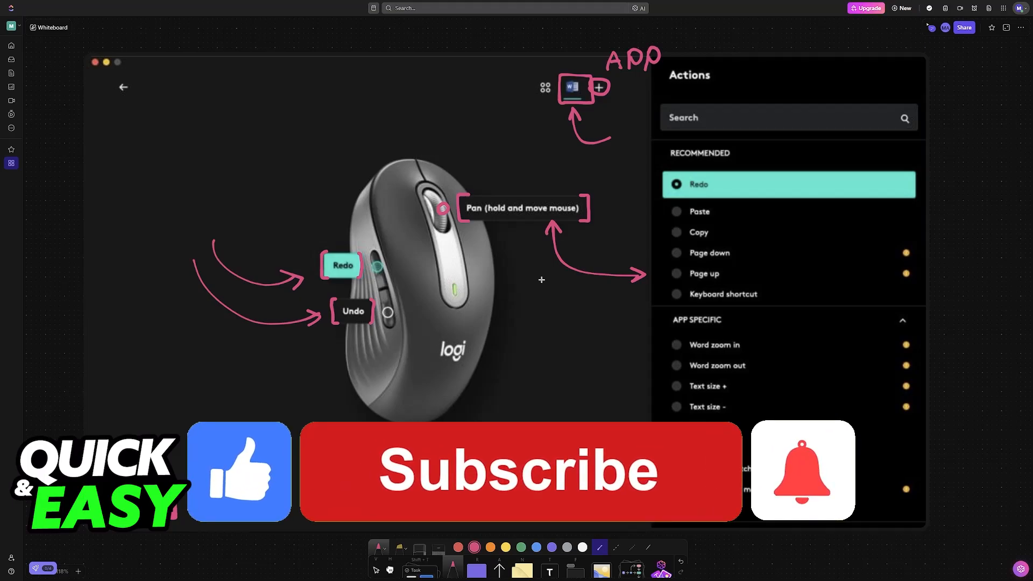
Step: Draw pink brackets around the Redo and Undo labels on the Options+ screenshot
click(520, 470)
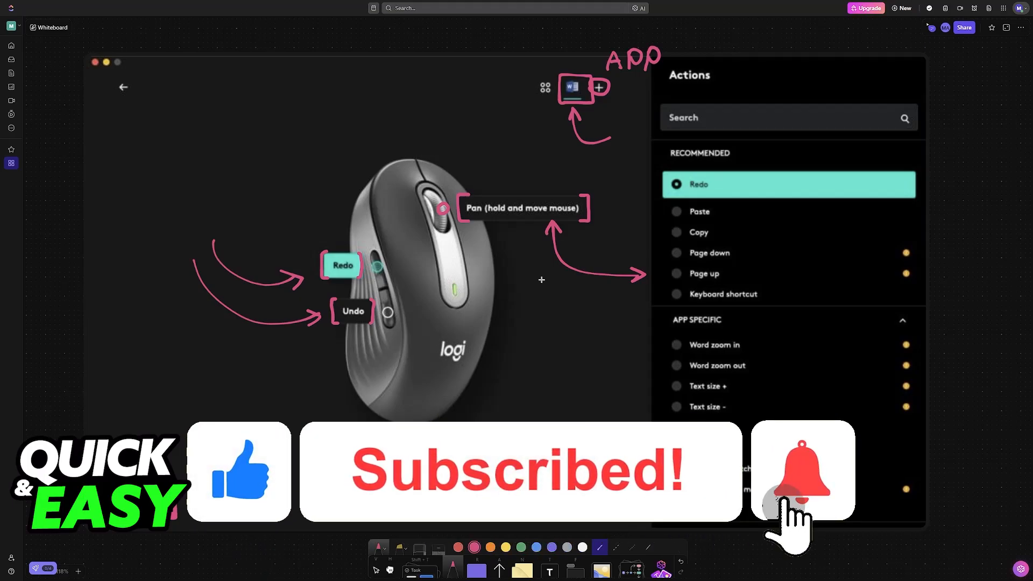